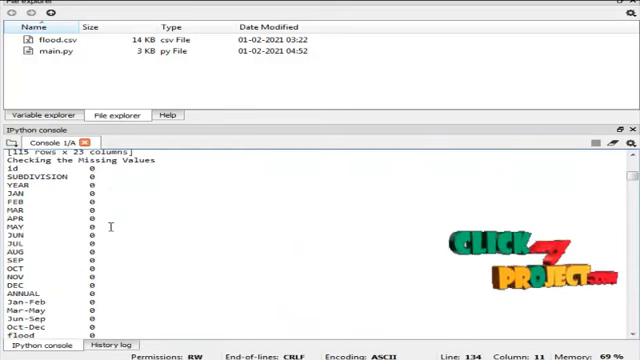
scroll(down, 3)
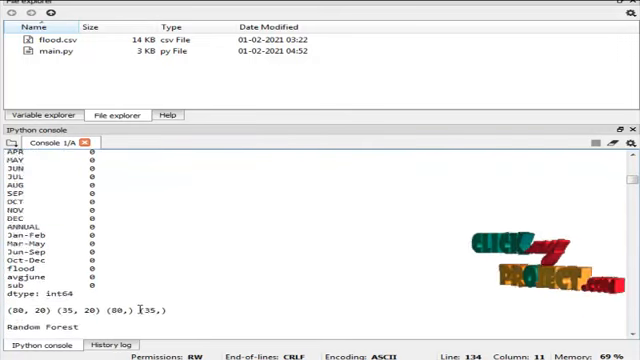
scroll(down, 3)
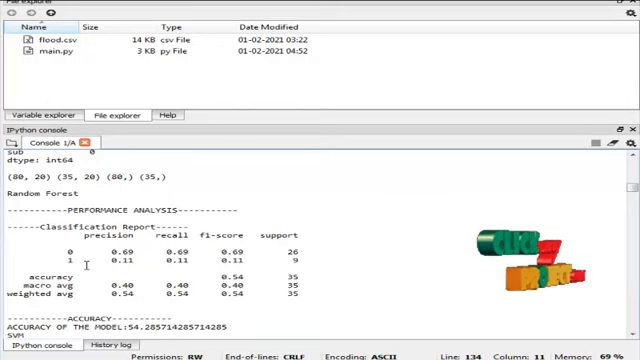
scroll(down, 3)
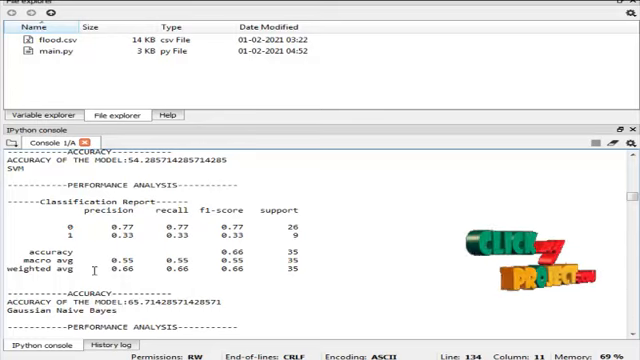
scroll(down, 3)
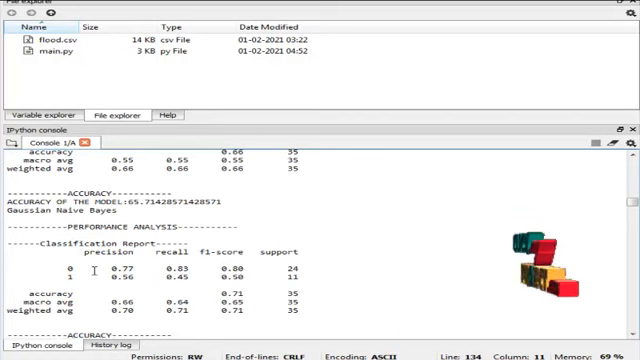
scroll(down, 3)
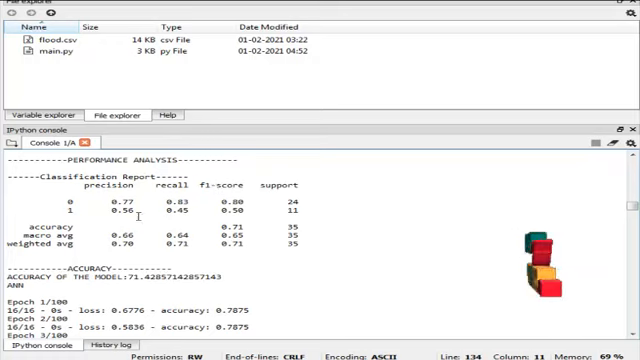
scroll(down, 3)
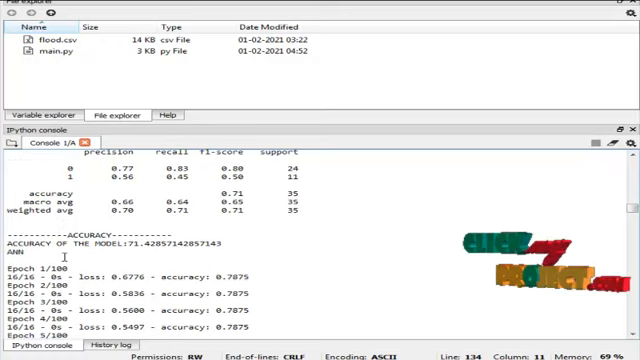
scroll(down, 3)
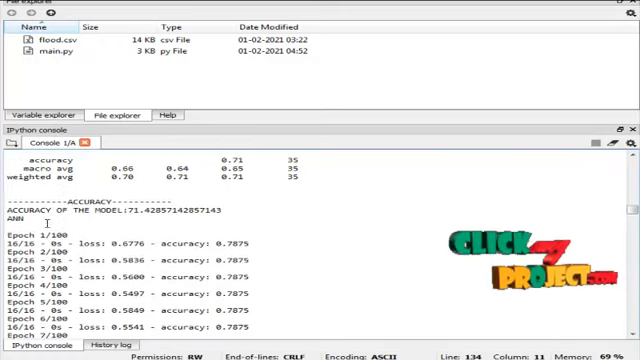
scroll(down, 3)
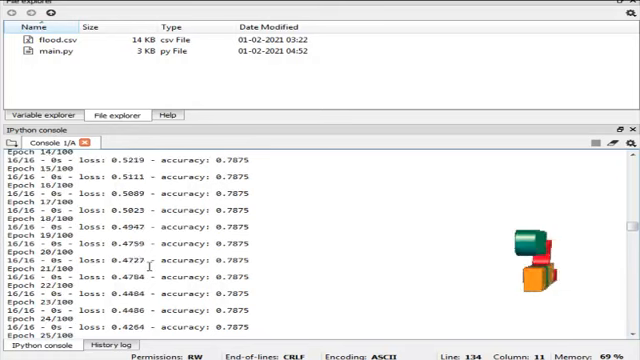